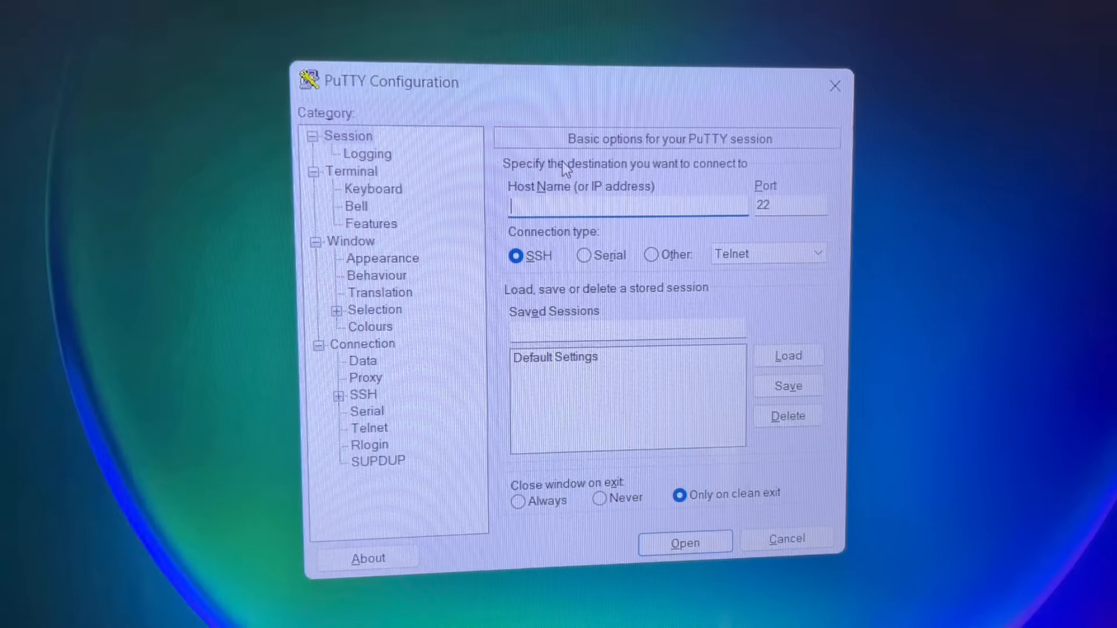
Step: Choose a Serial connection on COM3 and set the speed to 115200
left_click(584, 255)
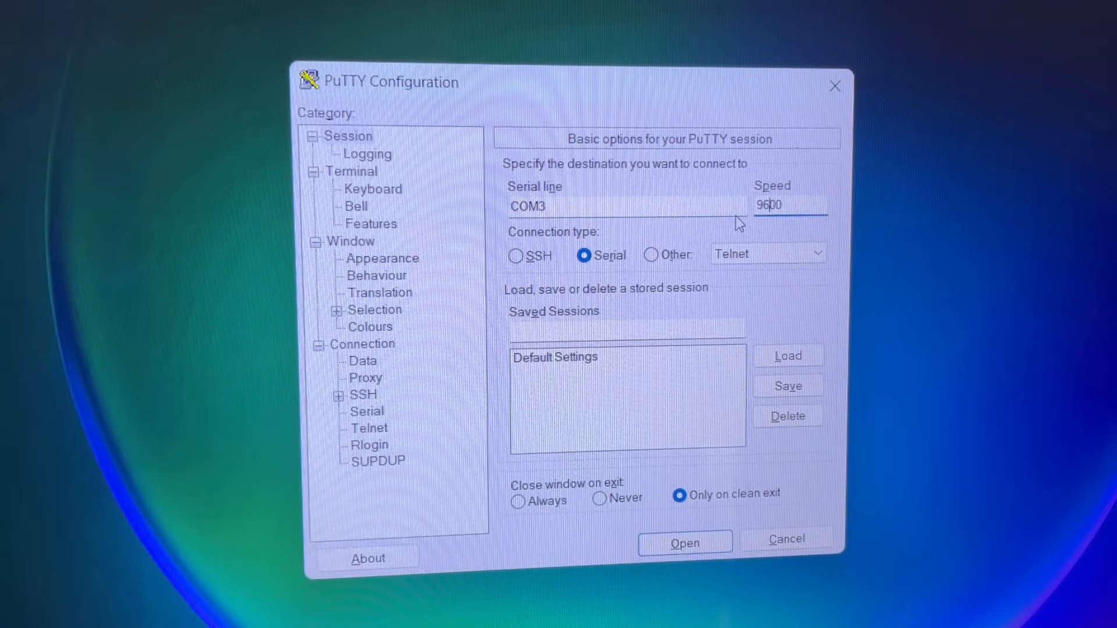
left_click(790, 206)
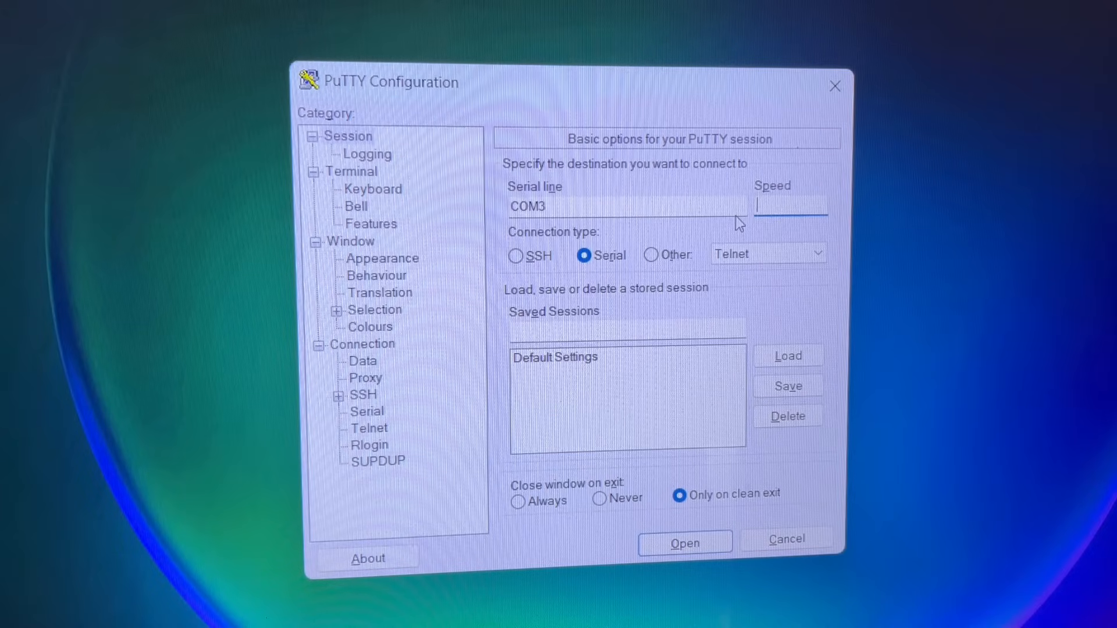
type("115200")
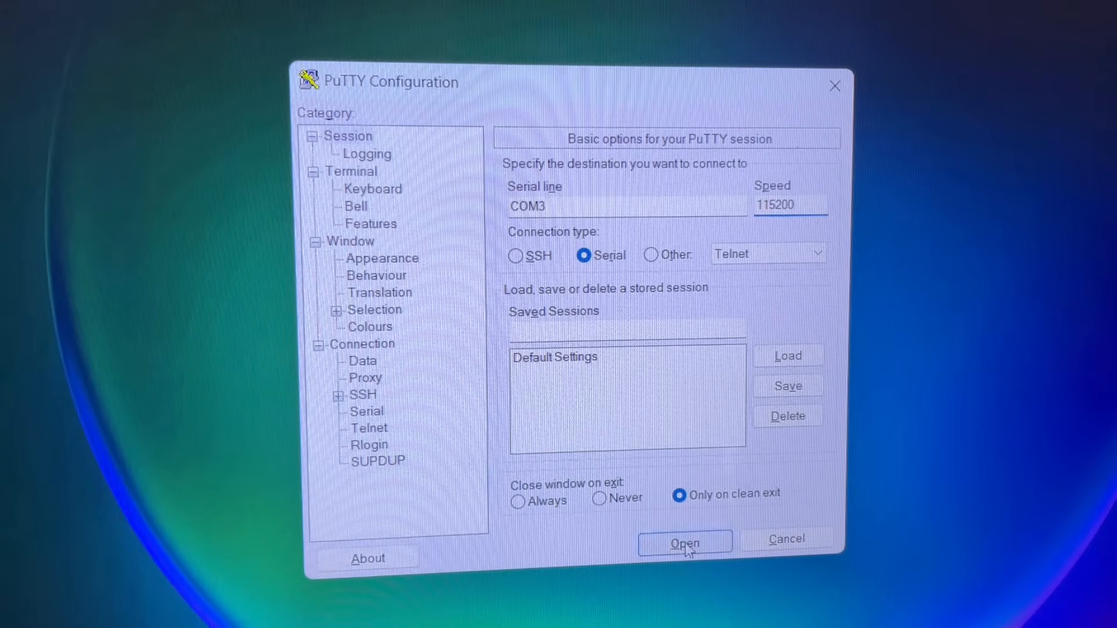
Step: Open the COM3 serial session and cold-start Z80 BASIC with C
left_click(684, 542)
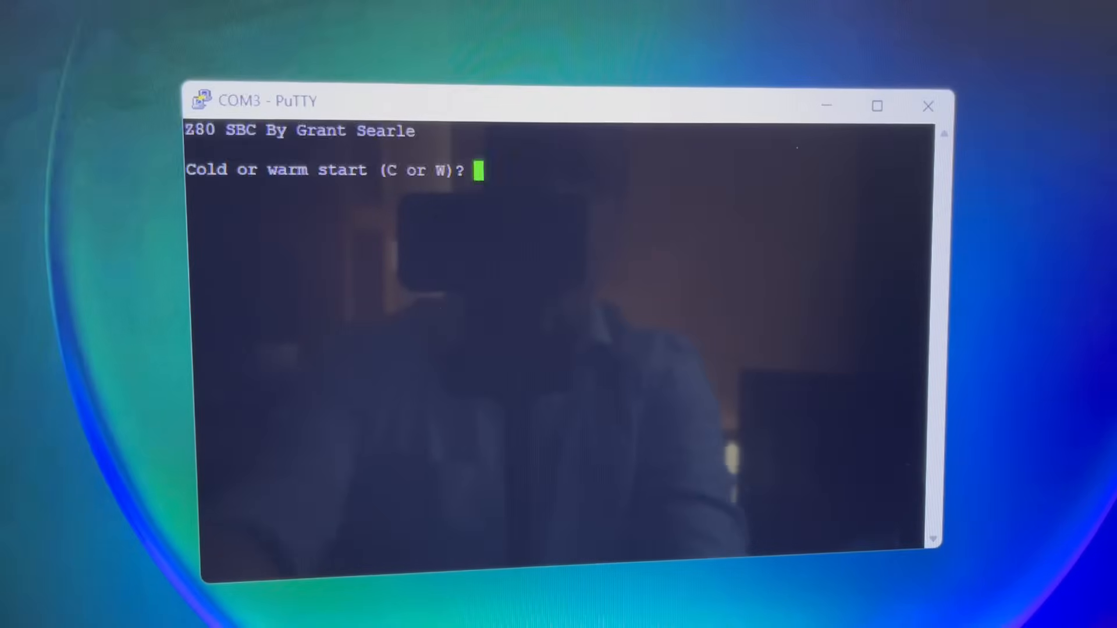
type("C")
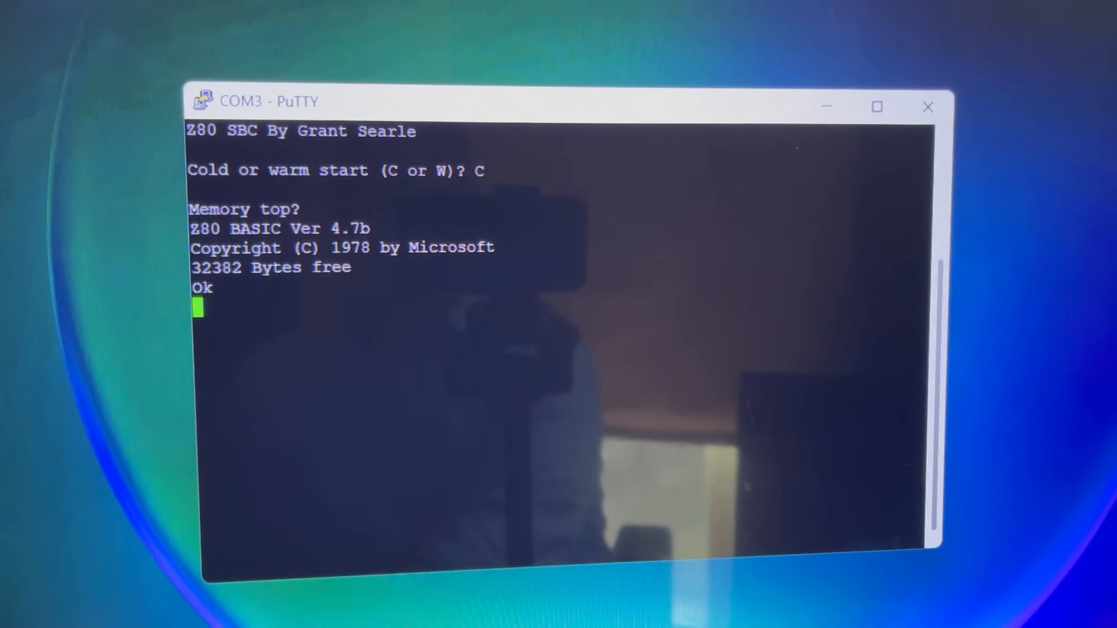
Step: Type 'RETROSHACK RULEZ!' at the BASIC Ok prompt
type("RE")
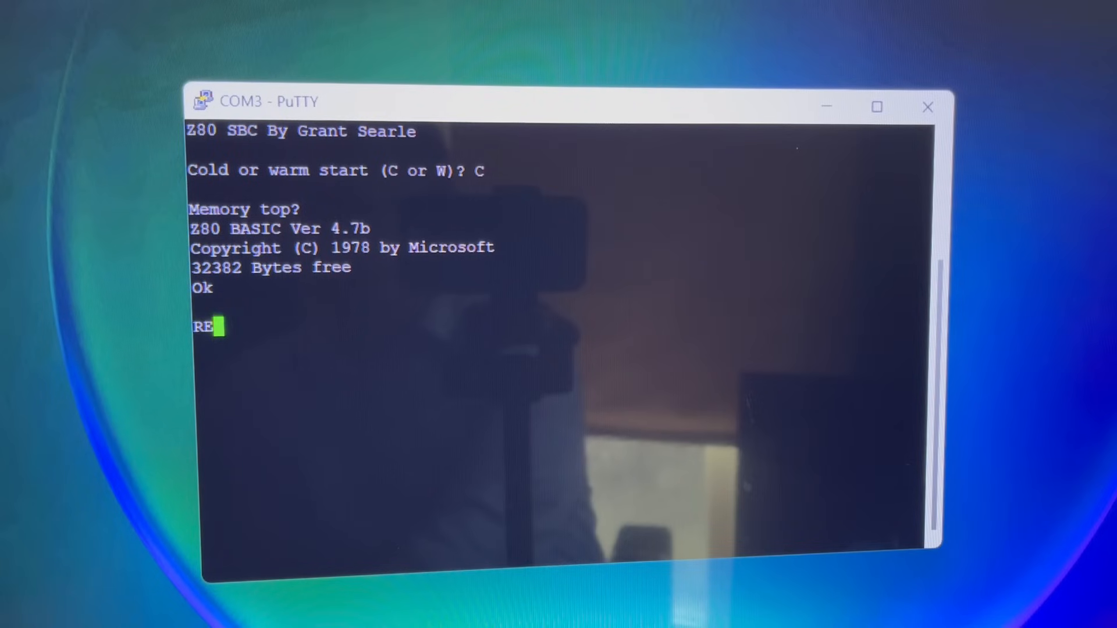
type("TROSHAC")
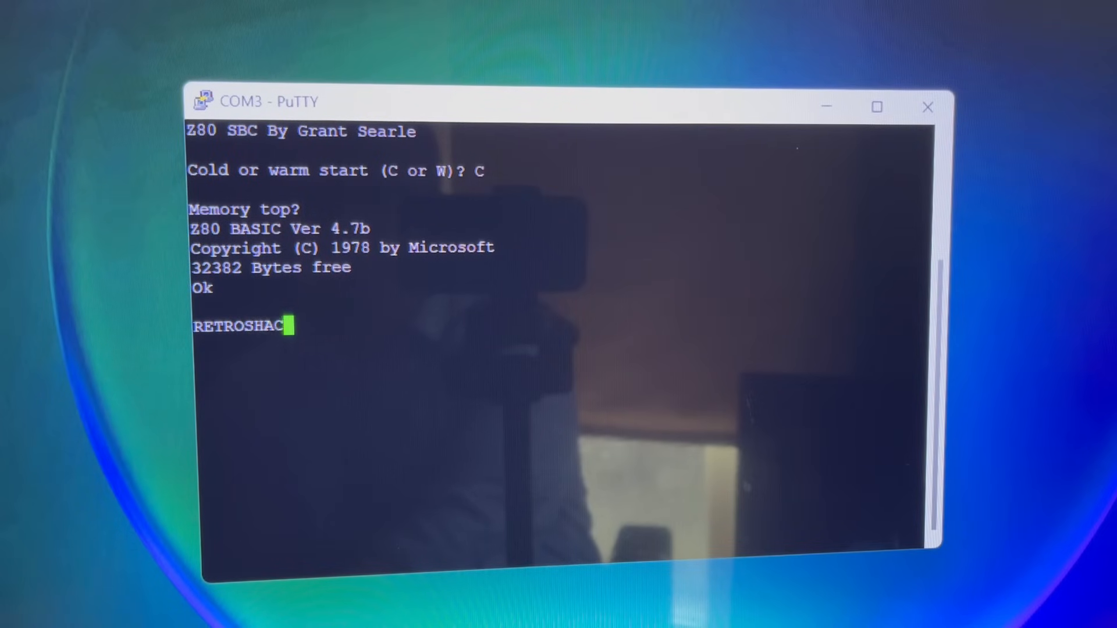
type("K RU")
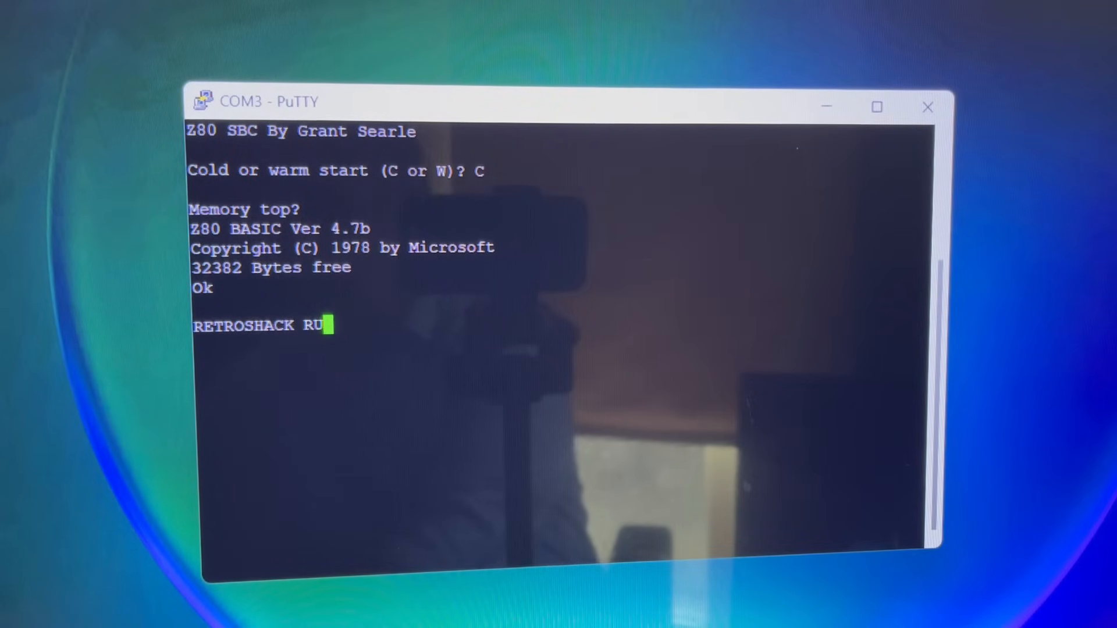
type("LEZ!")
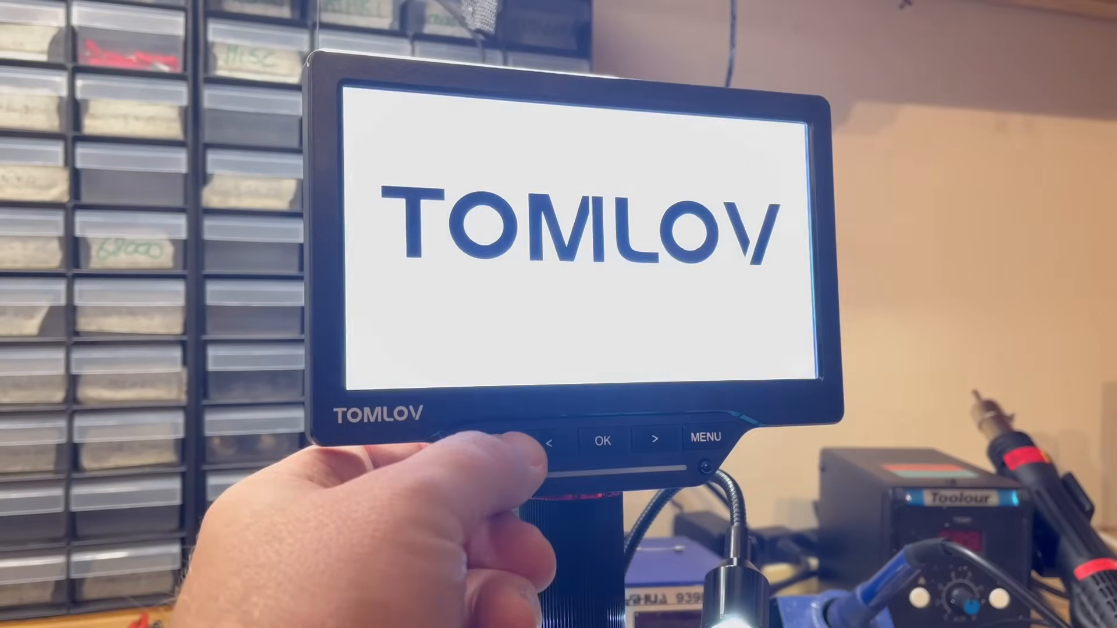
Step: Press POWER on the TOMLOV microscope to show its startup splash screen
left_click(491, 444)
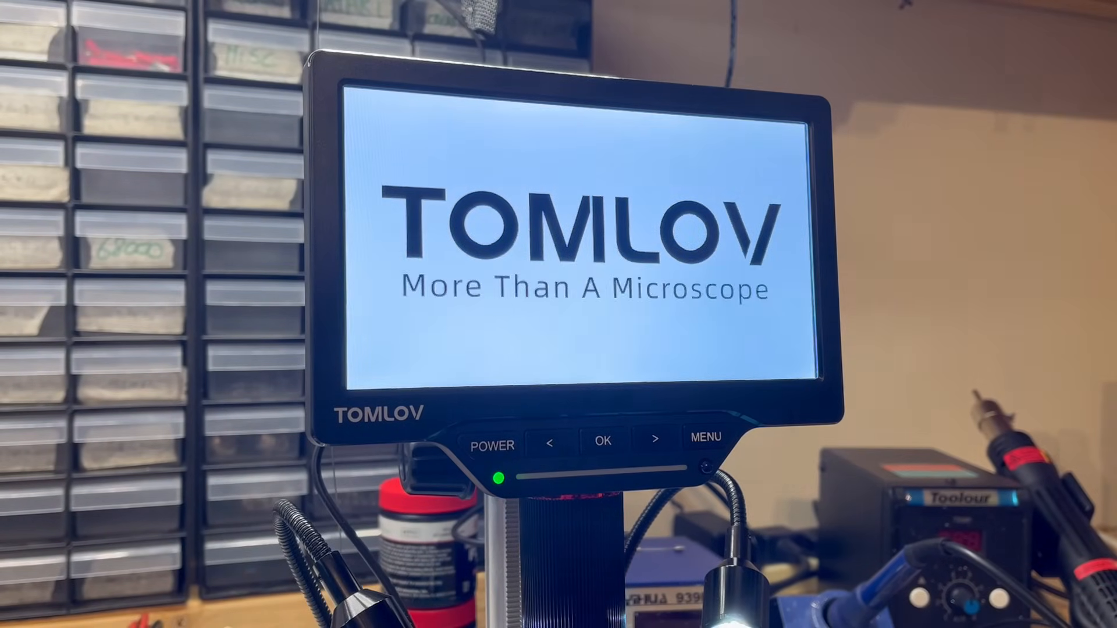